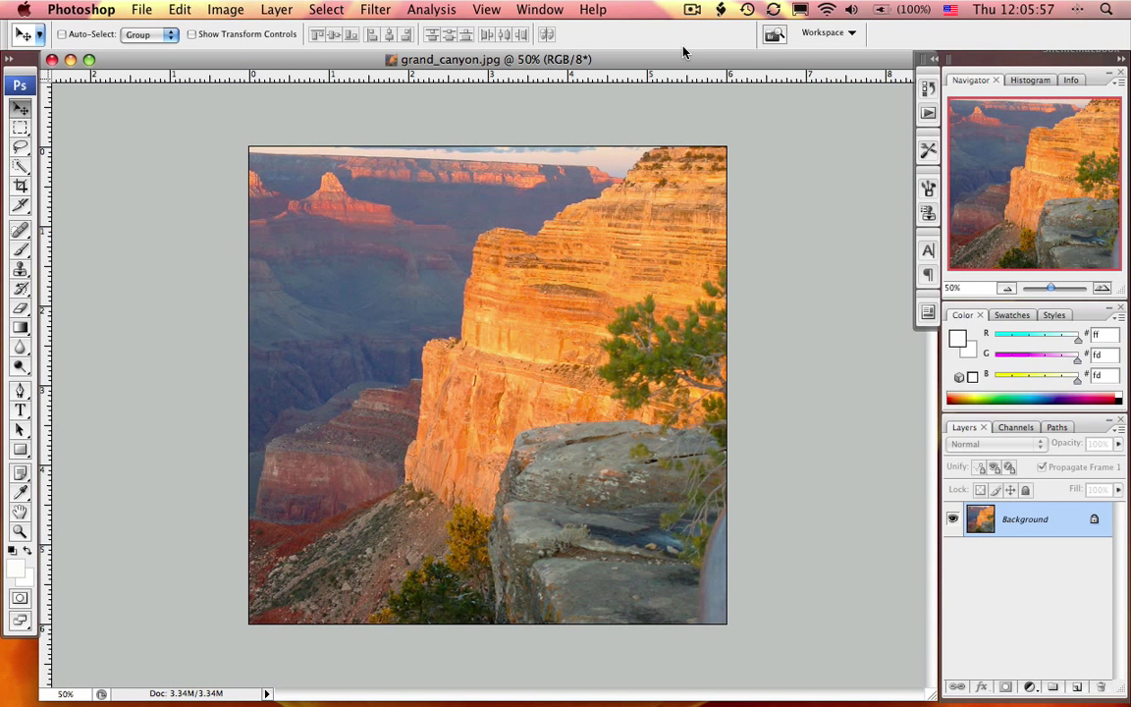
mouse_move(734, 114)
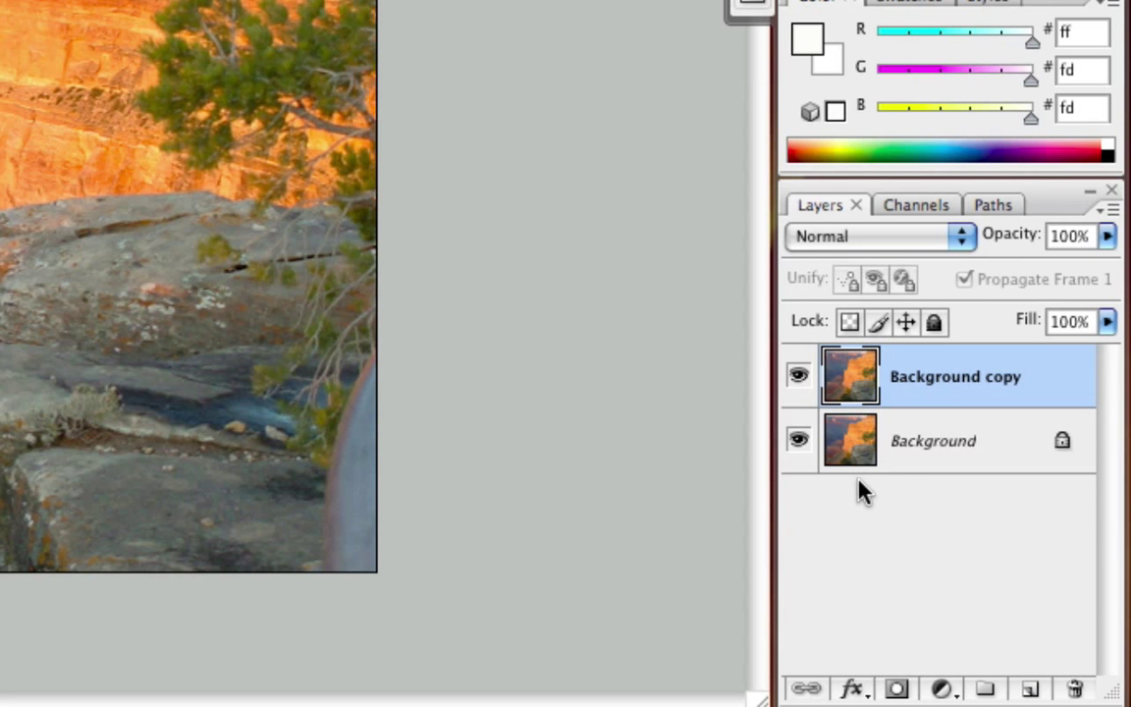
Fill the original Background layer with solid white via Edit > Fill.
click(932, 441)
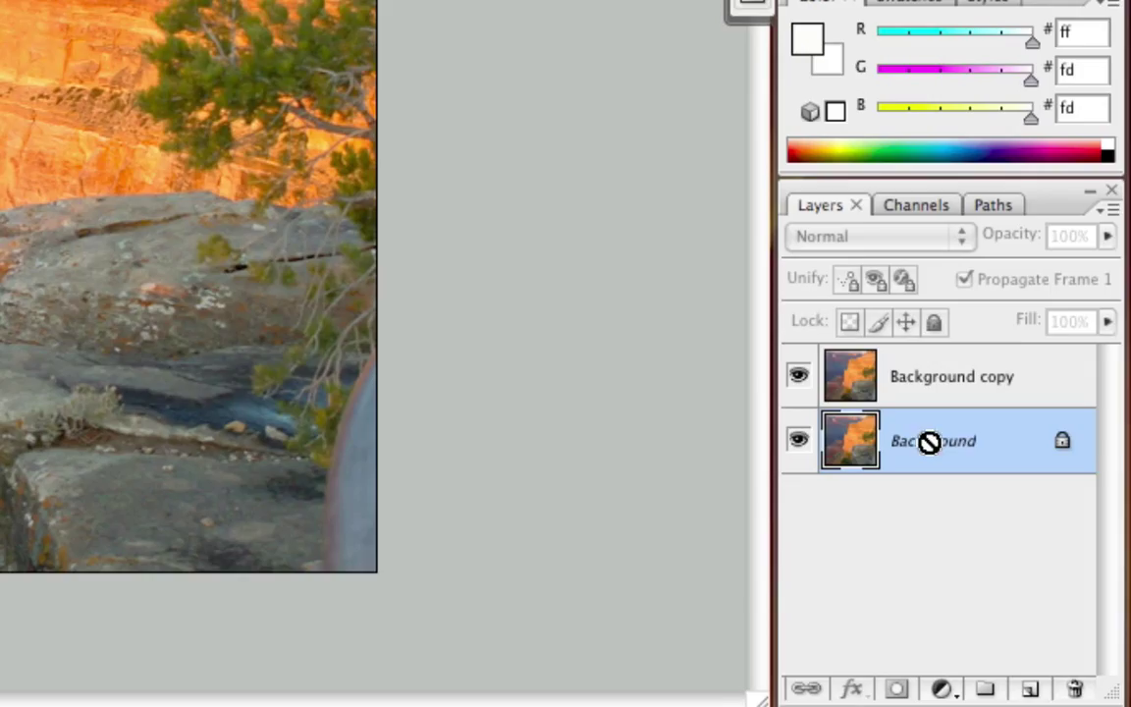
click(177, 19)
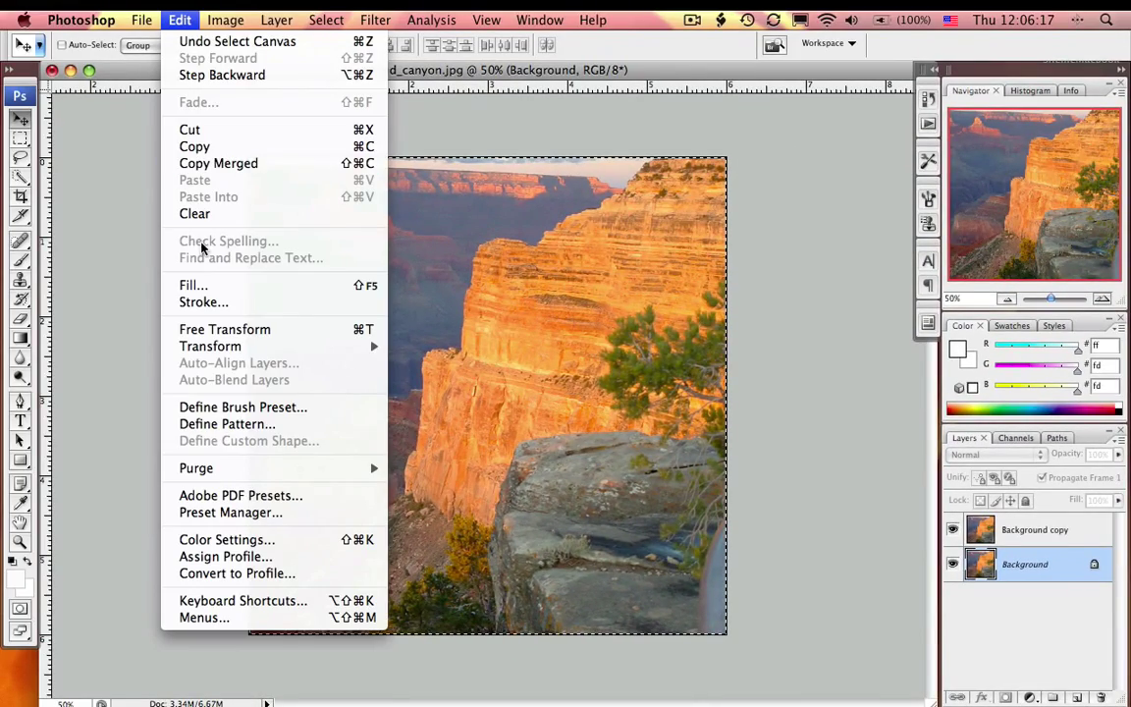
click(192, 284)
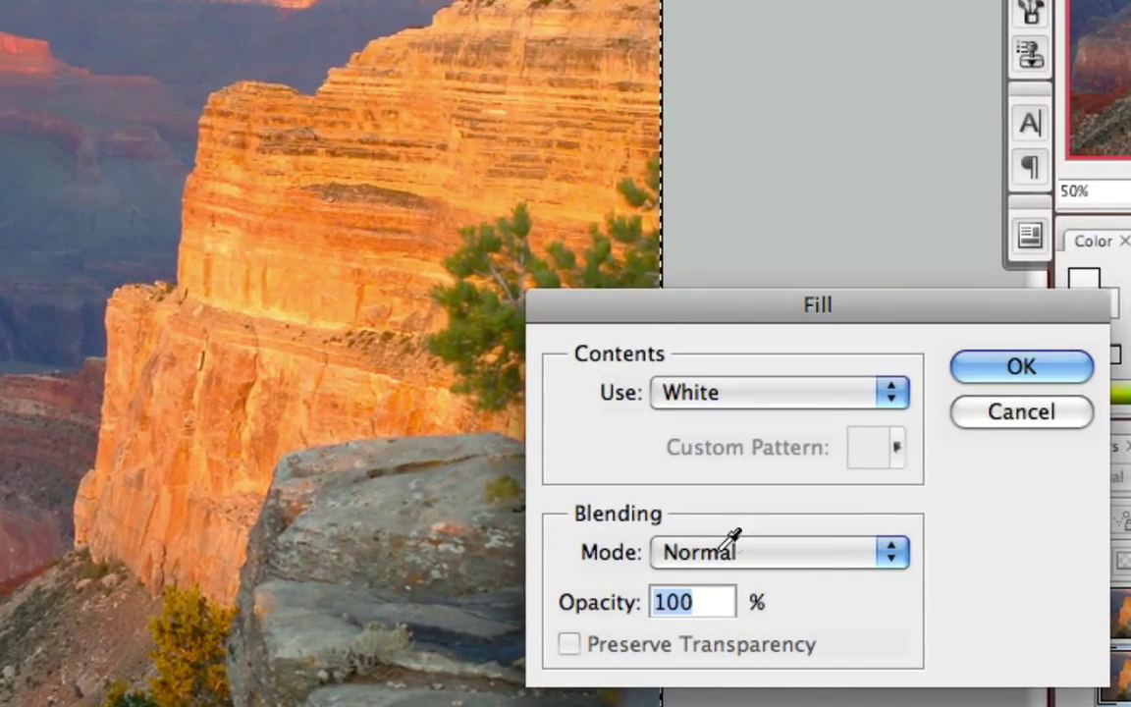
click(1020, 367)
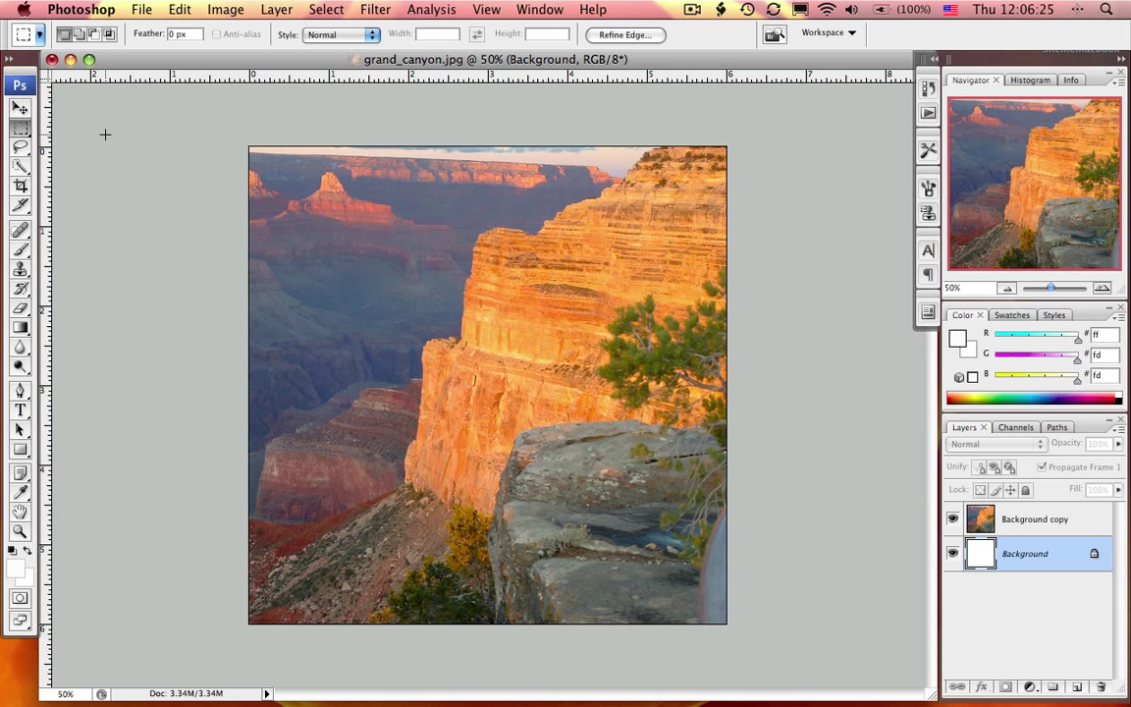
mouse_move(223, 470)
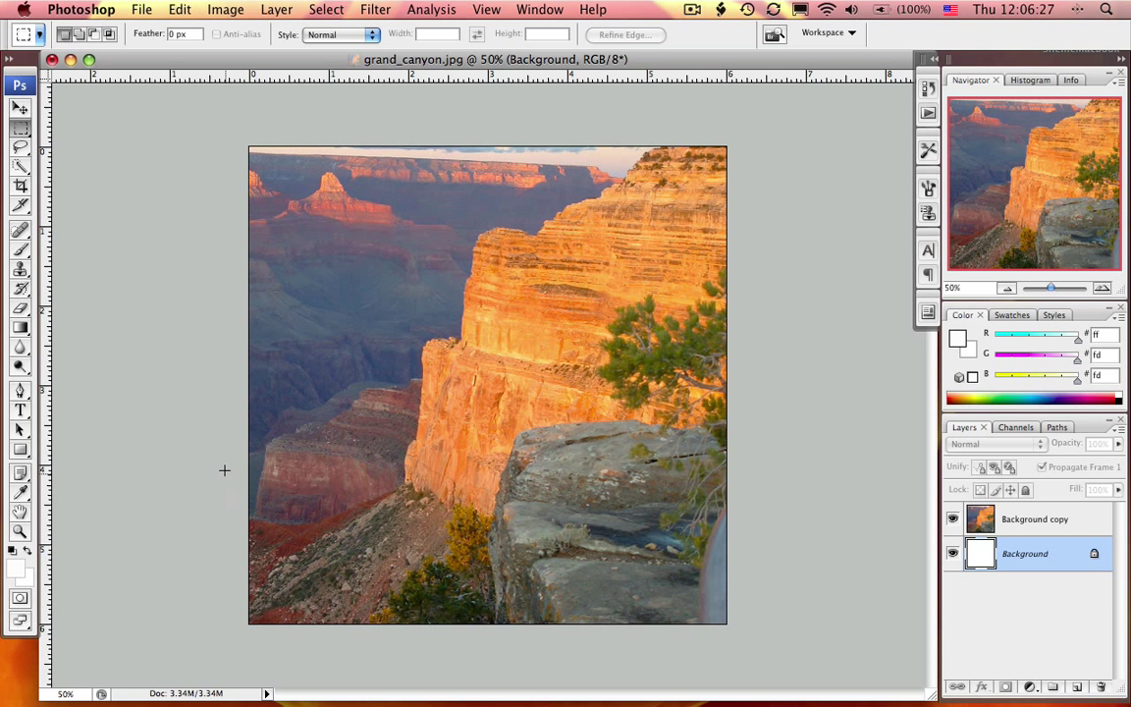
mouse_move(424, 622)
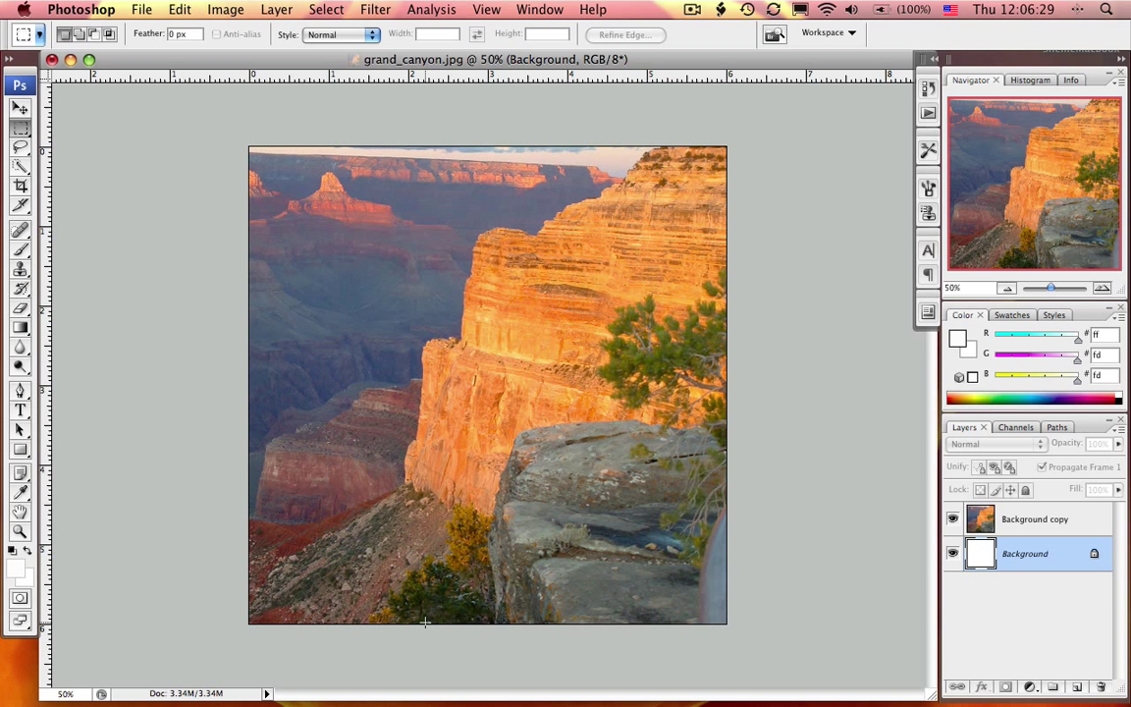
mouse_move(403, 596)
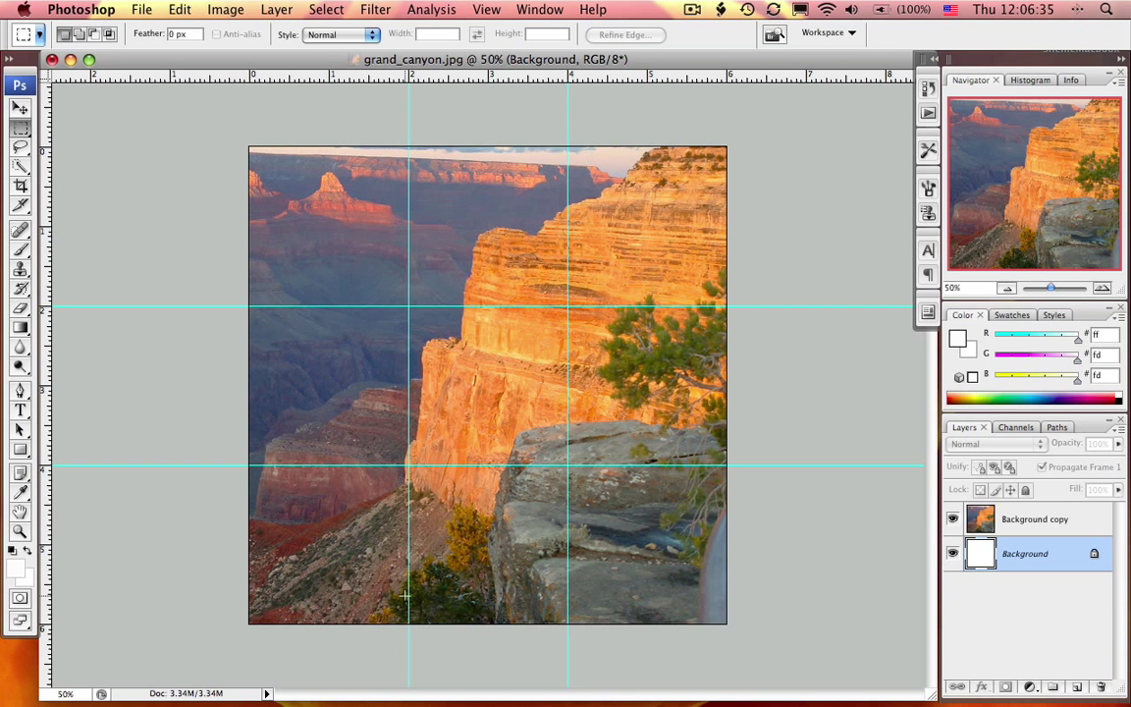
mouse_move(329, 517)
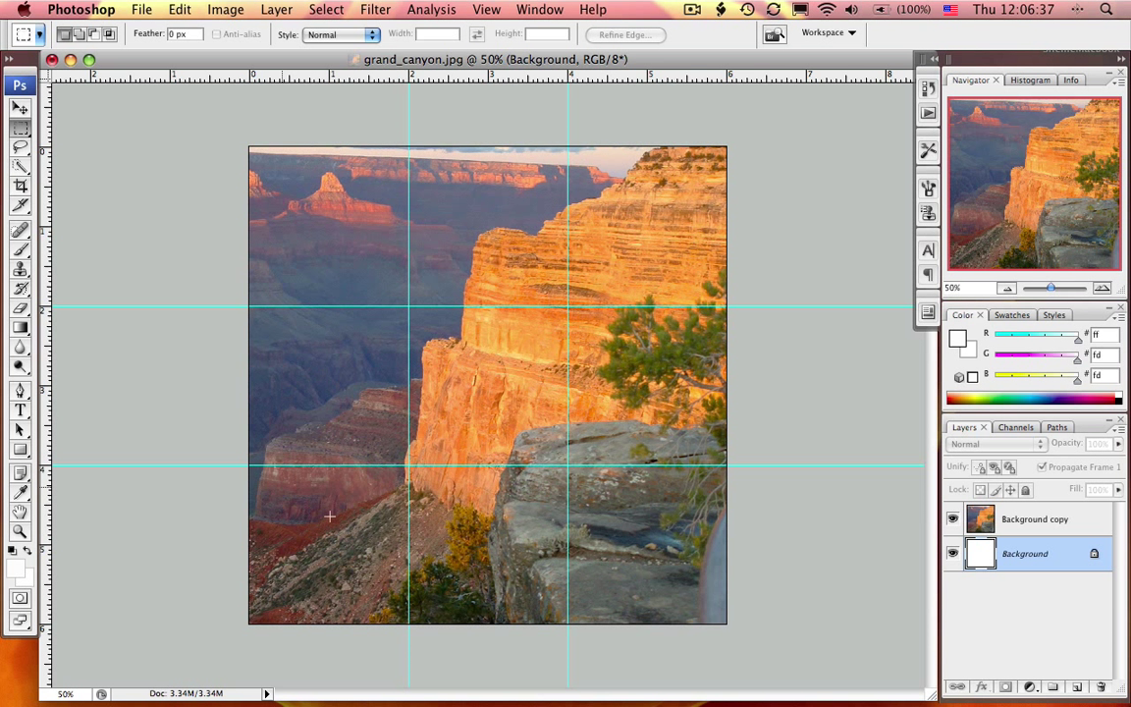
mouse_move(322, 525)
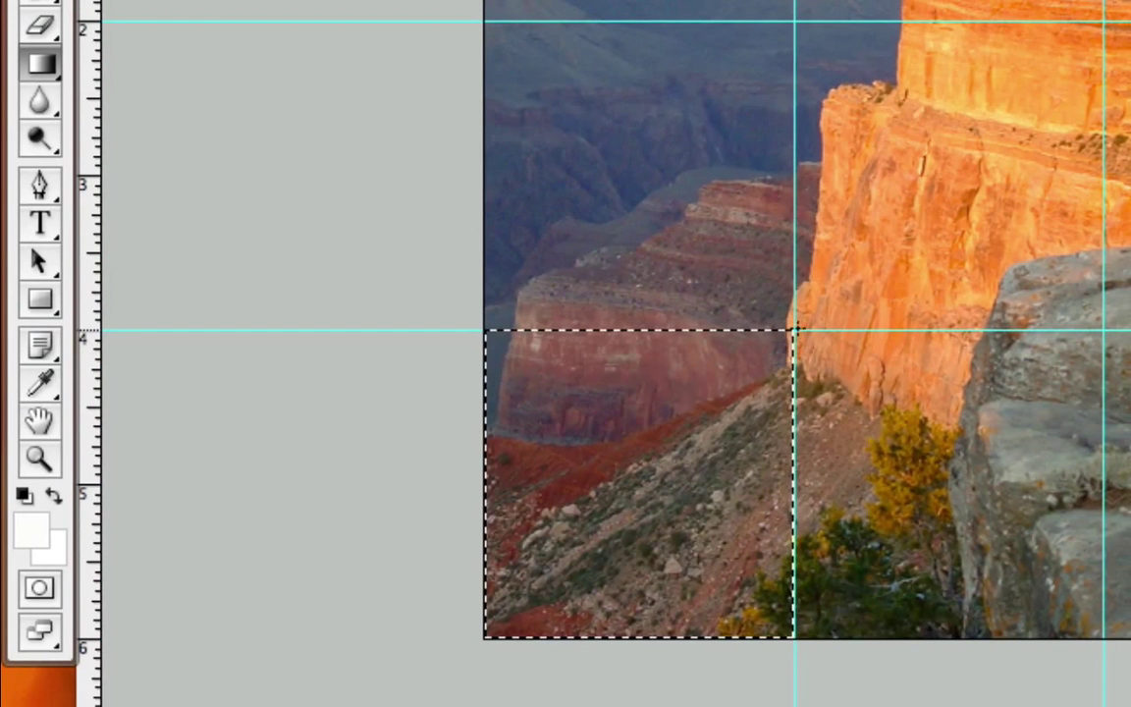
Drag a black-to-white gradient across the selected bottom-left photo square.
drag(793, 338, 530, 614)
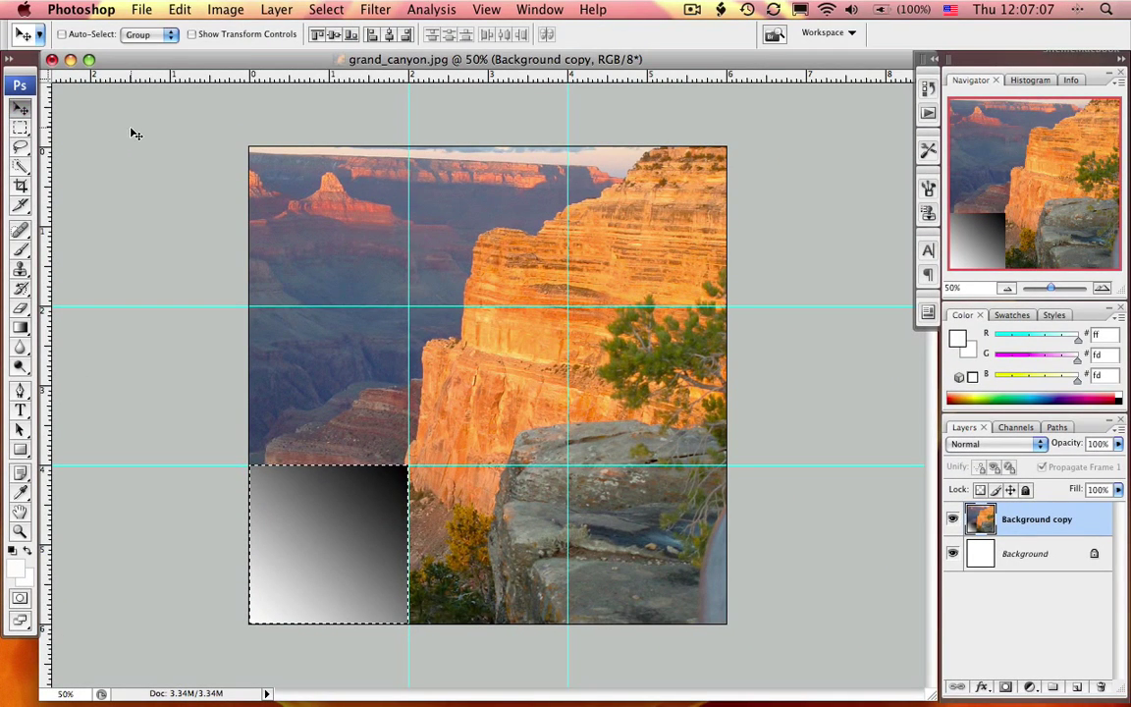
Deselect and warp the photo's bottom-left corner up into the image.
click(20, 127)
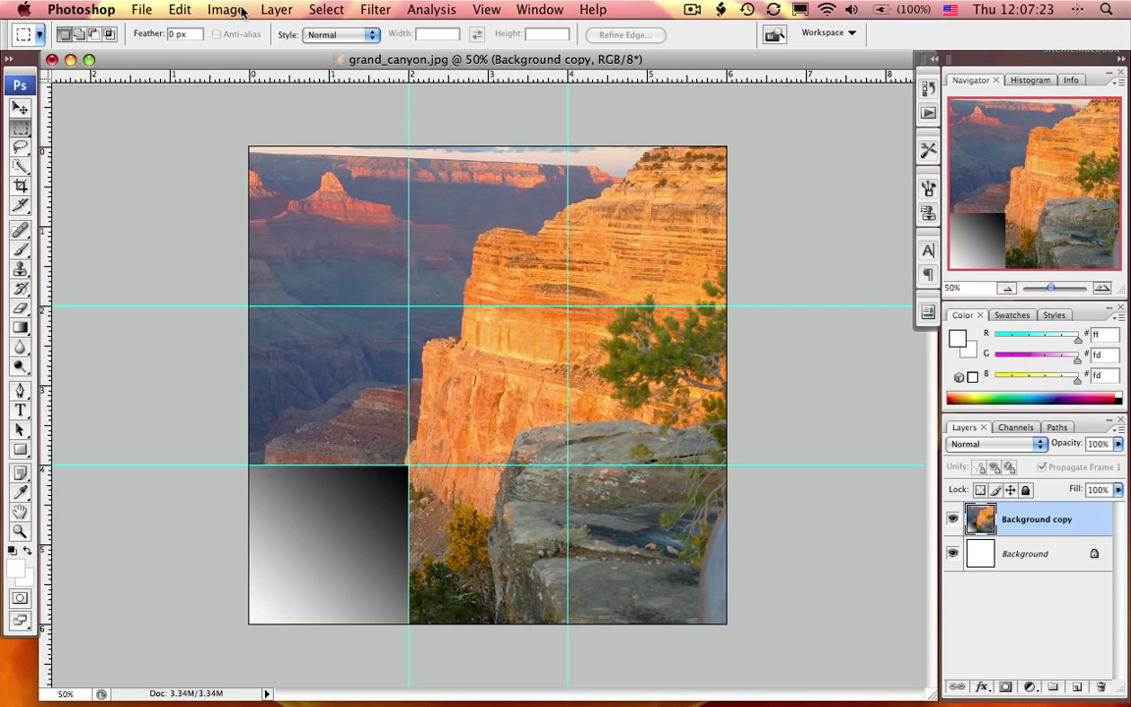
click(179, 9)
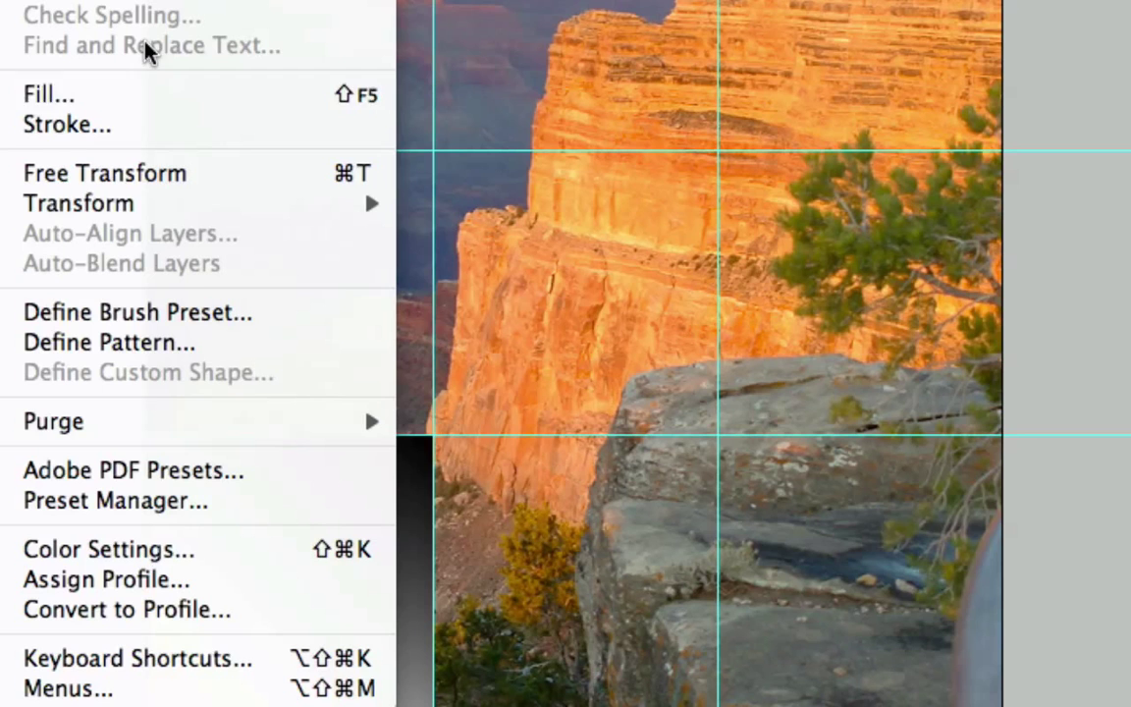
mouse_move(78, 204)
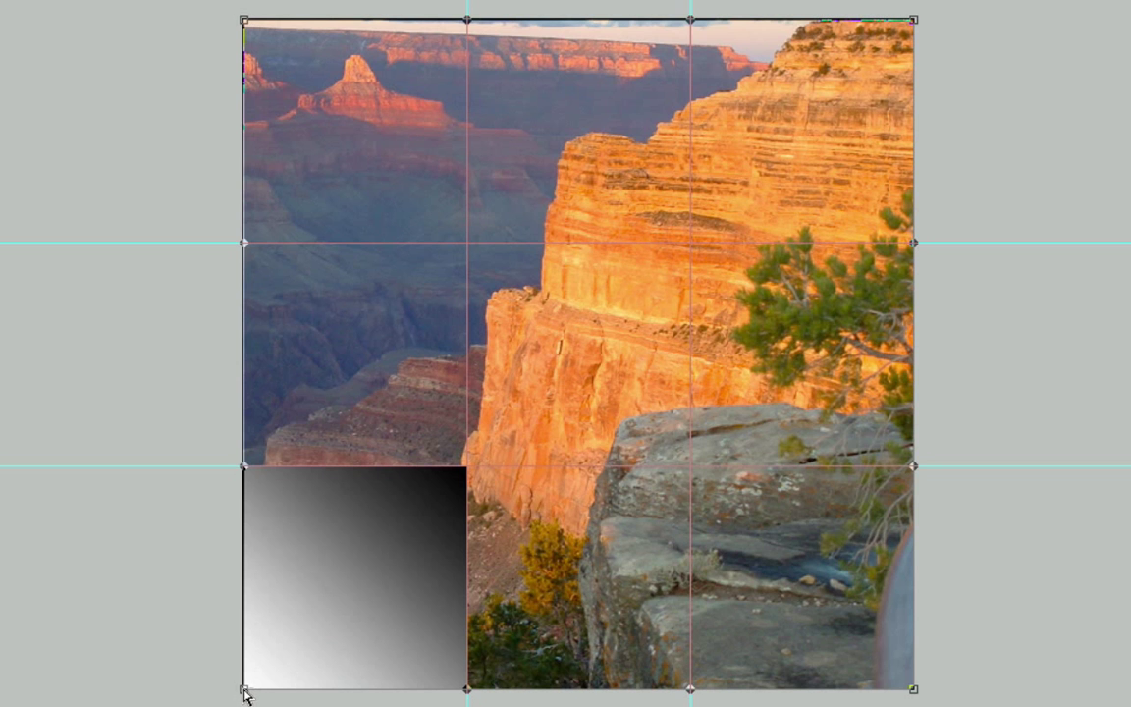
drag(244, 692, 440, 504)
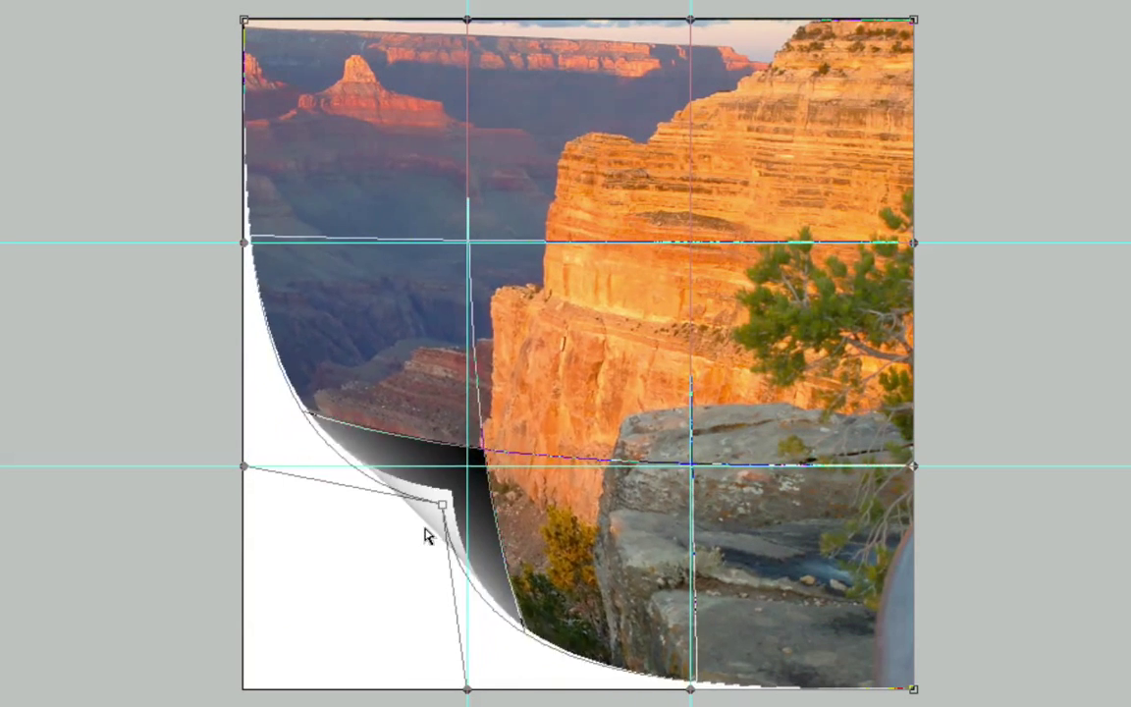
drag(441, 504, 522, 285)
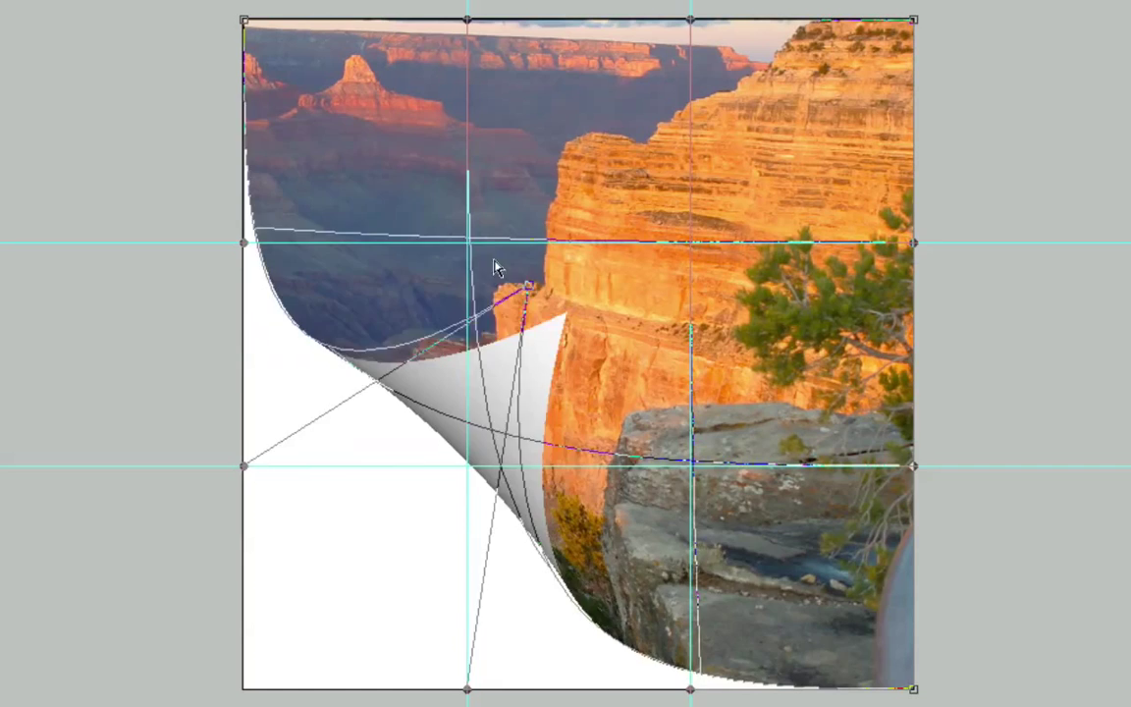
Reshape the curl bend, place the tip on the rock ledge, and commit.
drag(525, 284, 648, 454)
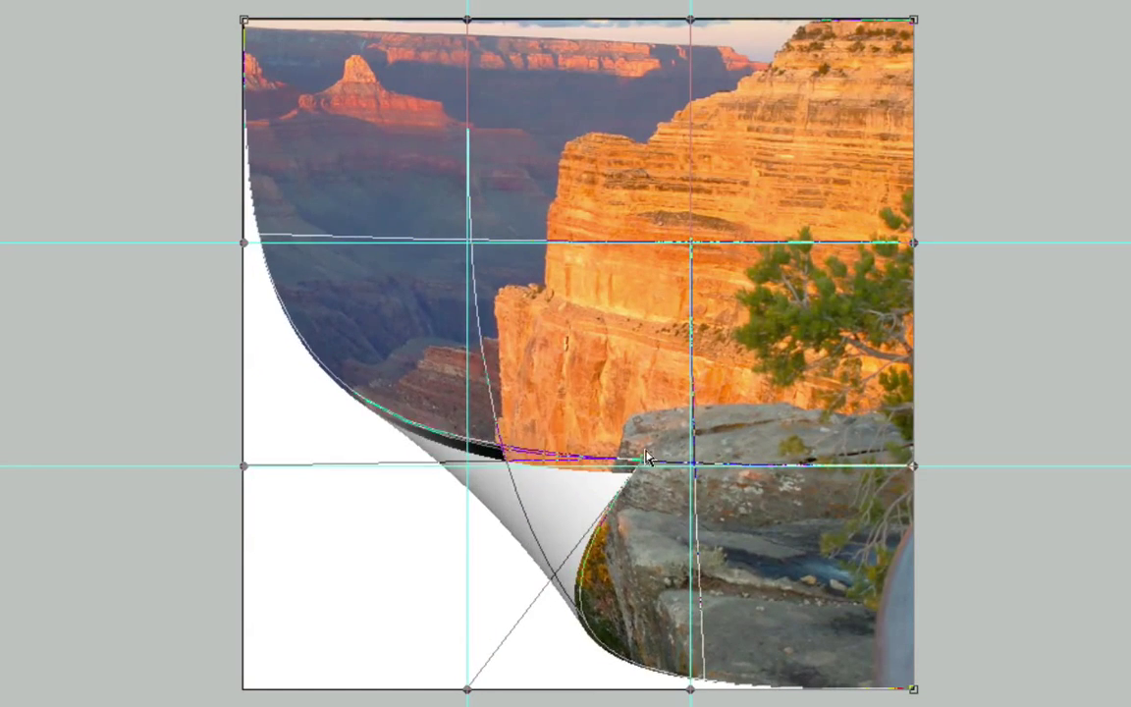
drag(643, 454, 688, 344)
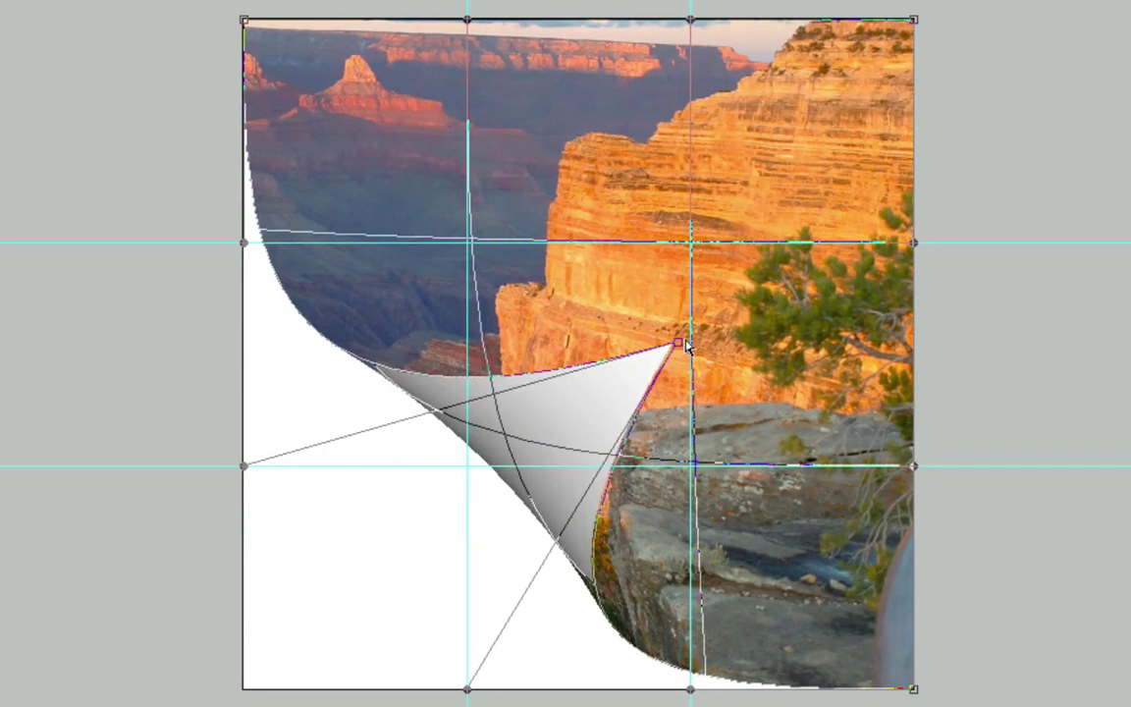
drag(680, 344, 672, 339)
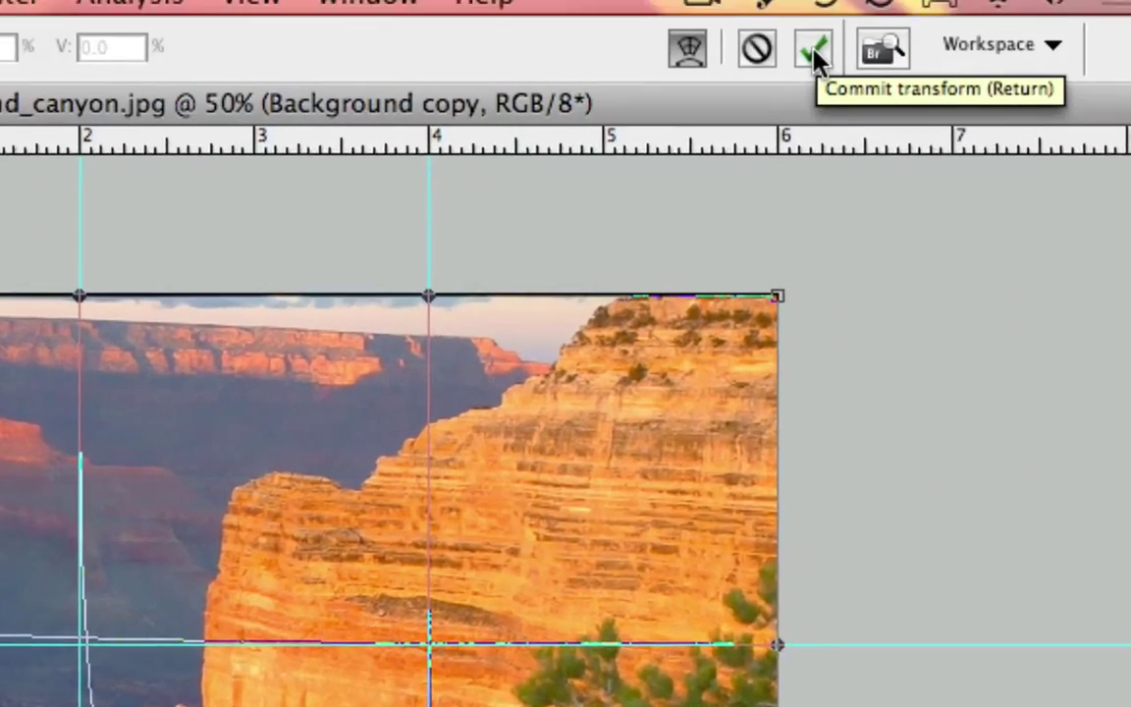
click(810, 46)
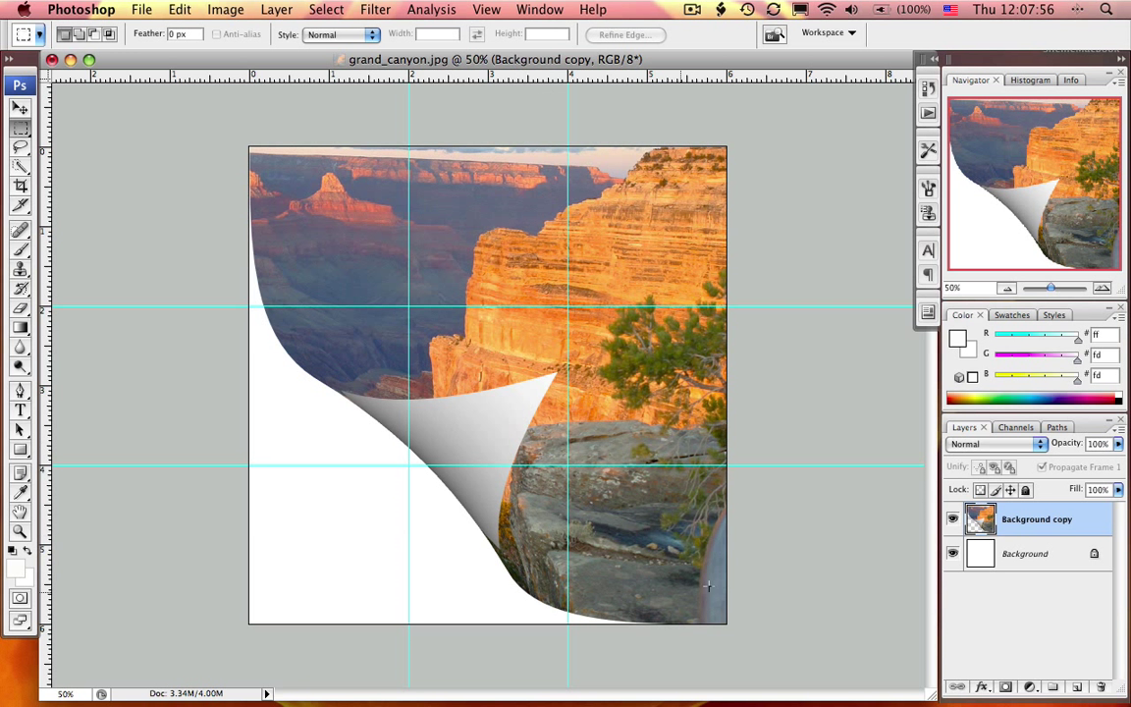
mouse_move(538, 289)
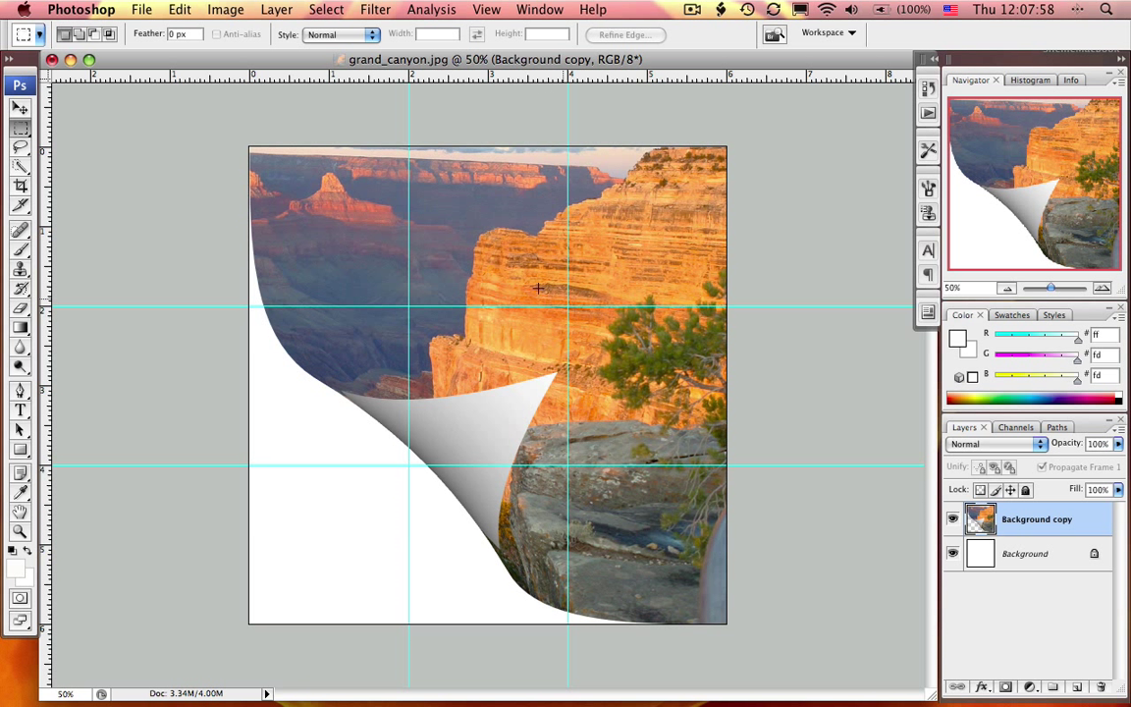
Enable Drop Shadow in the layer's Blending Options with a 10 px size.
click(277, 9)
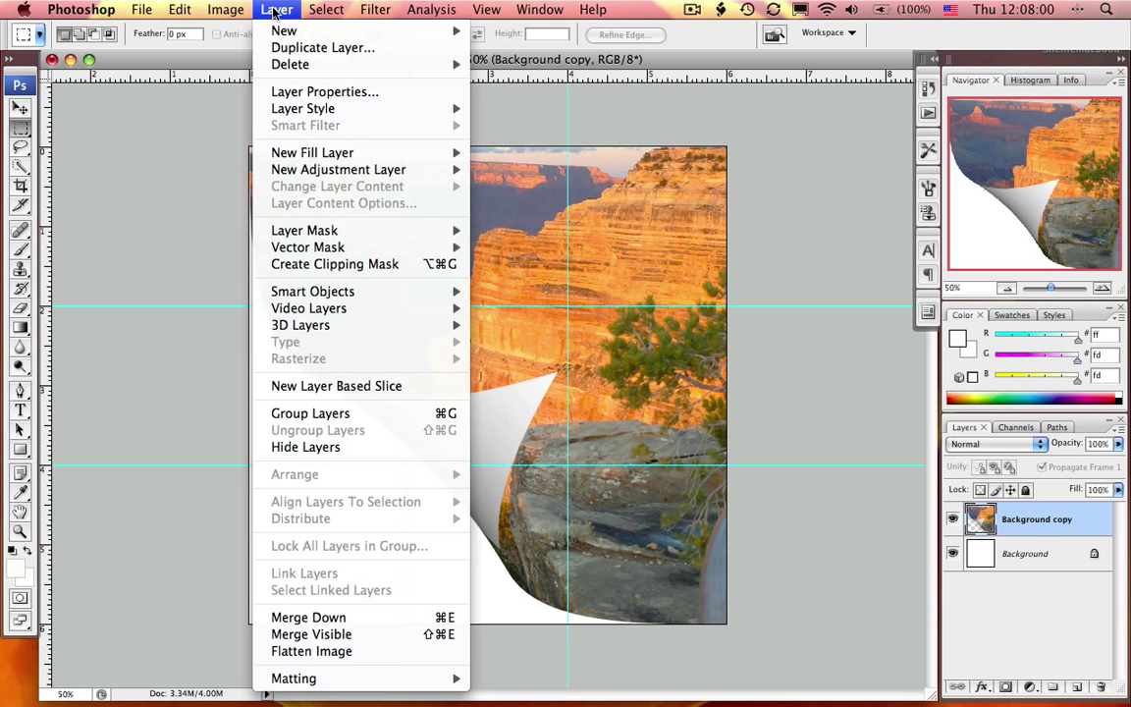
mouse_move(303, 108)
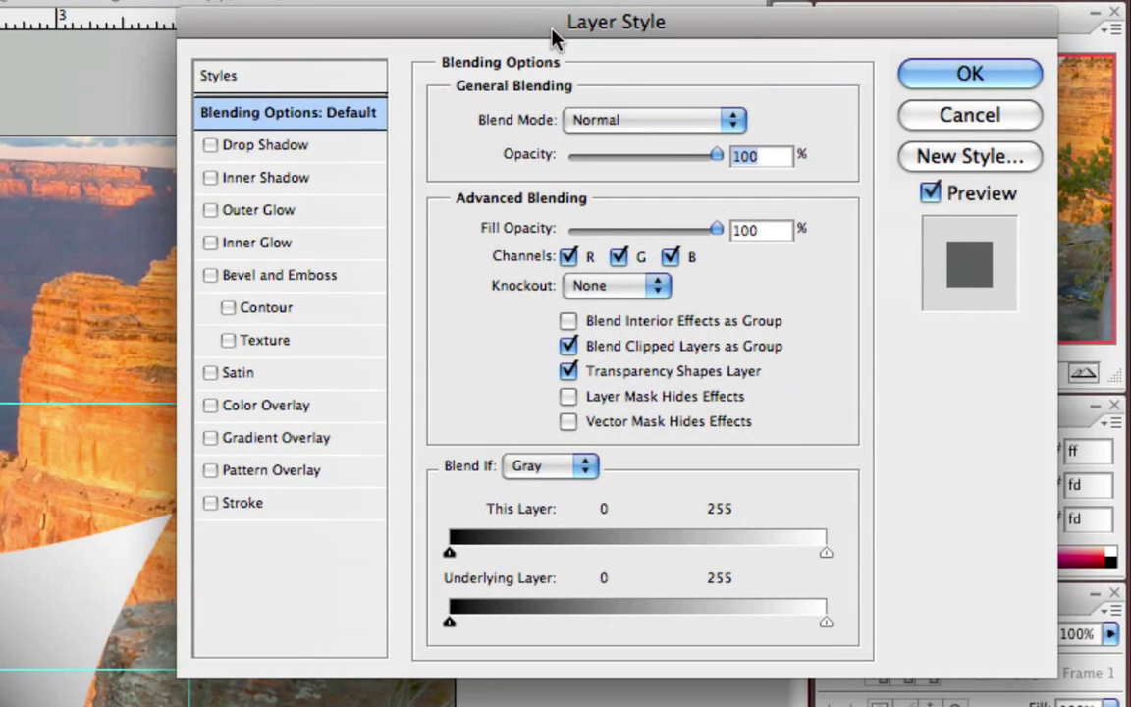
click(209, 145)
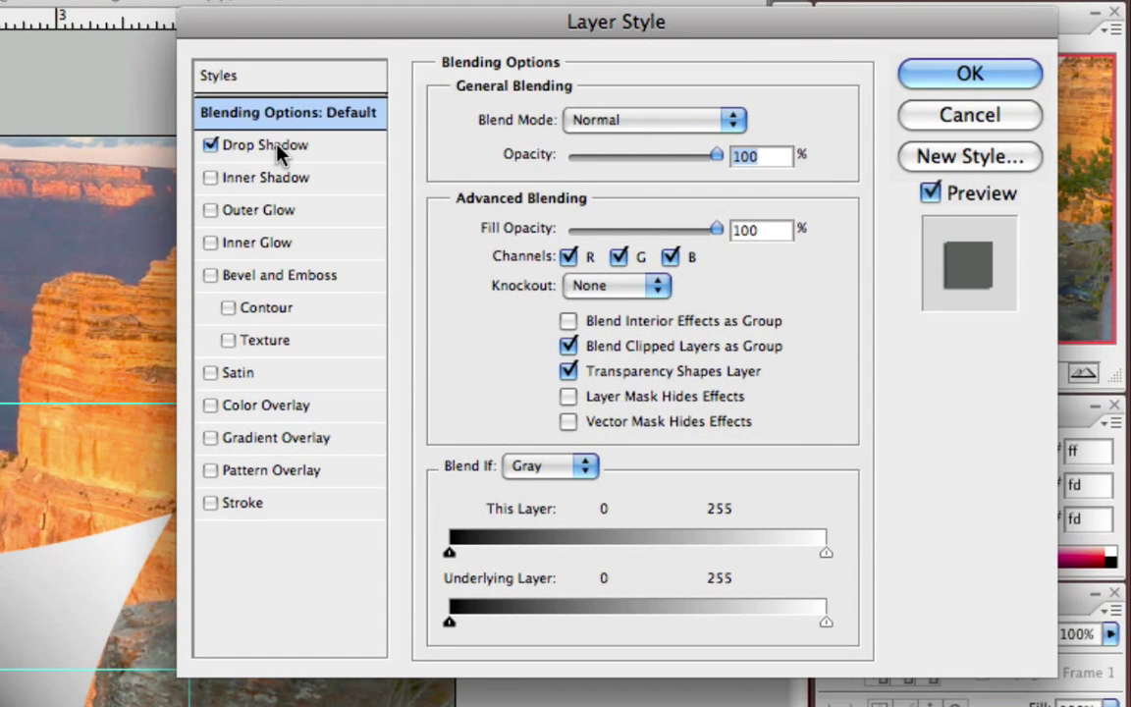
click(265, 144)
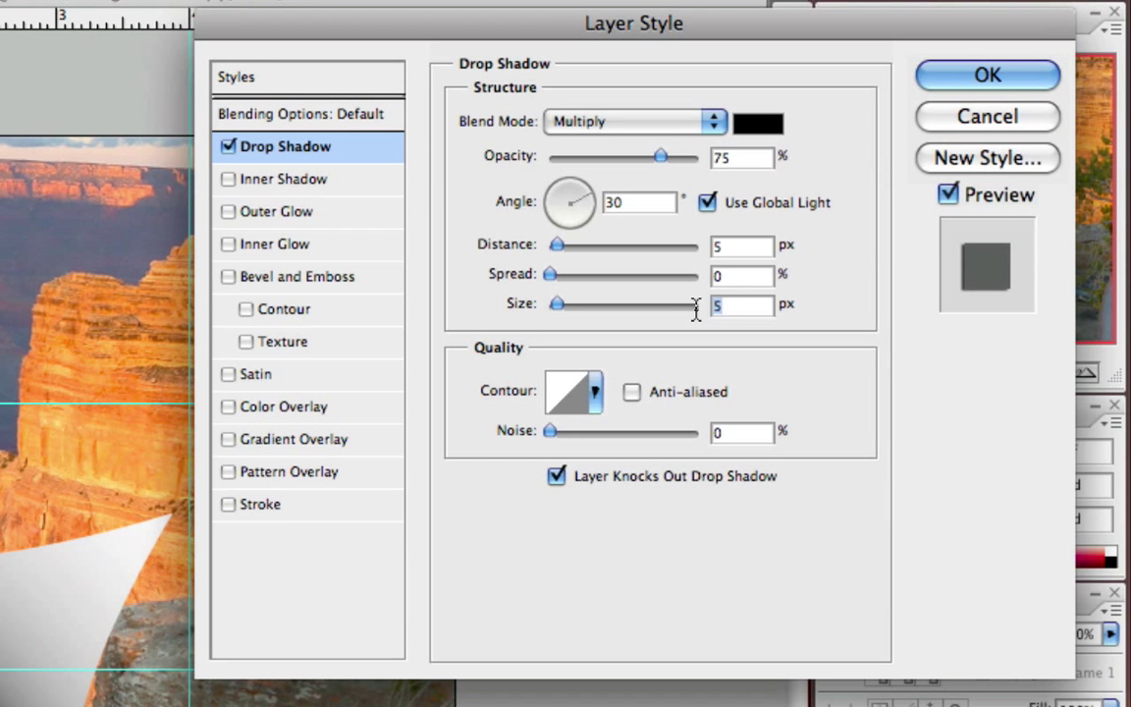
drag(557, 303, 567, 304)
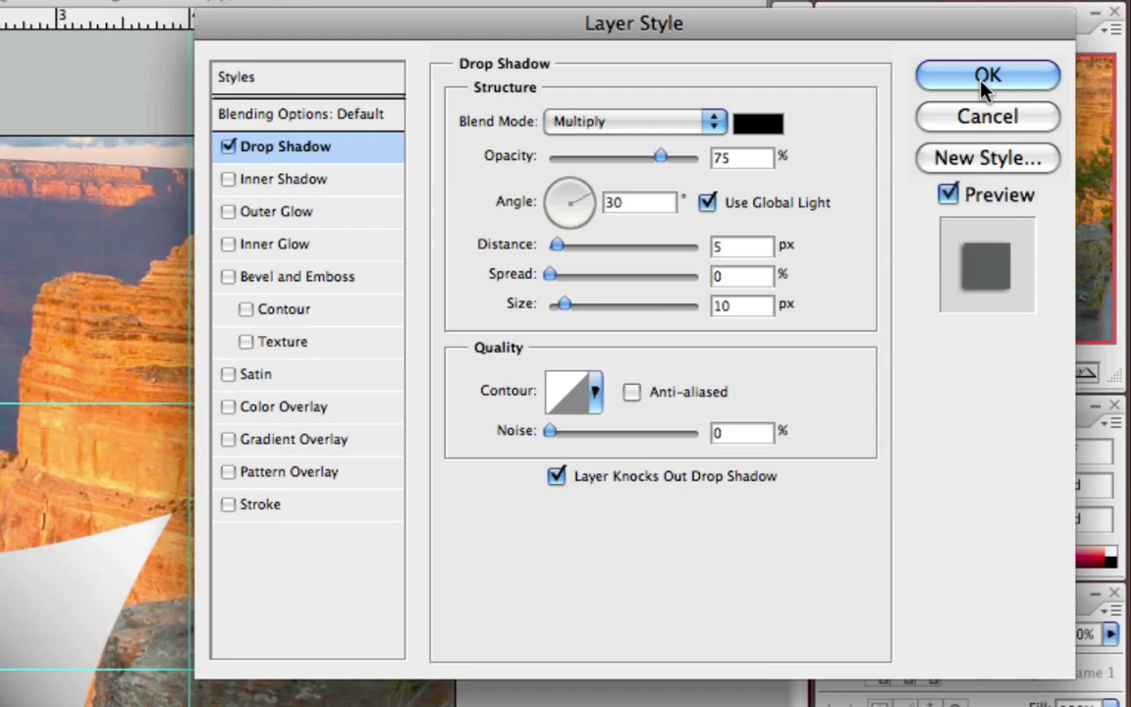
click(995, 76)
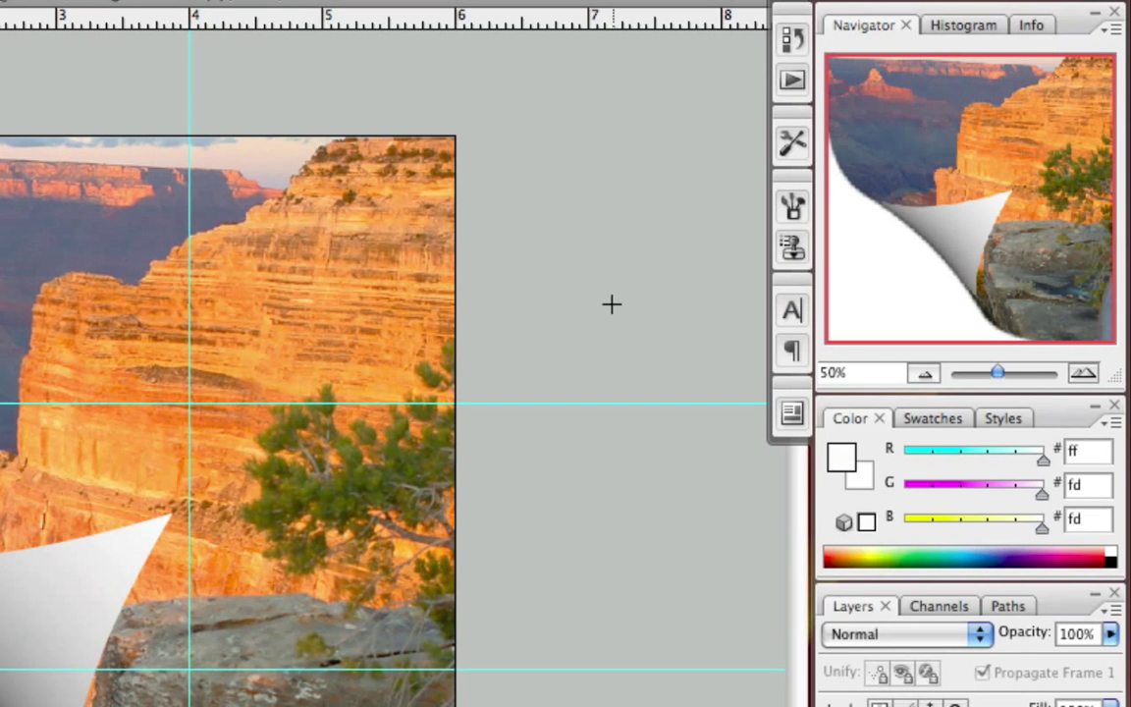